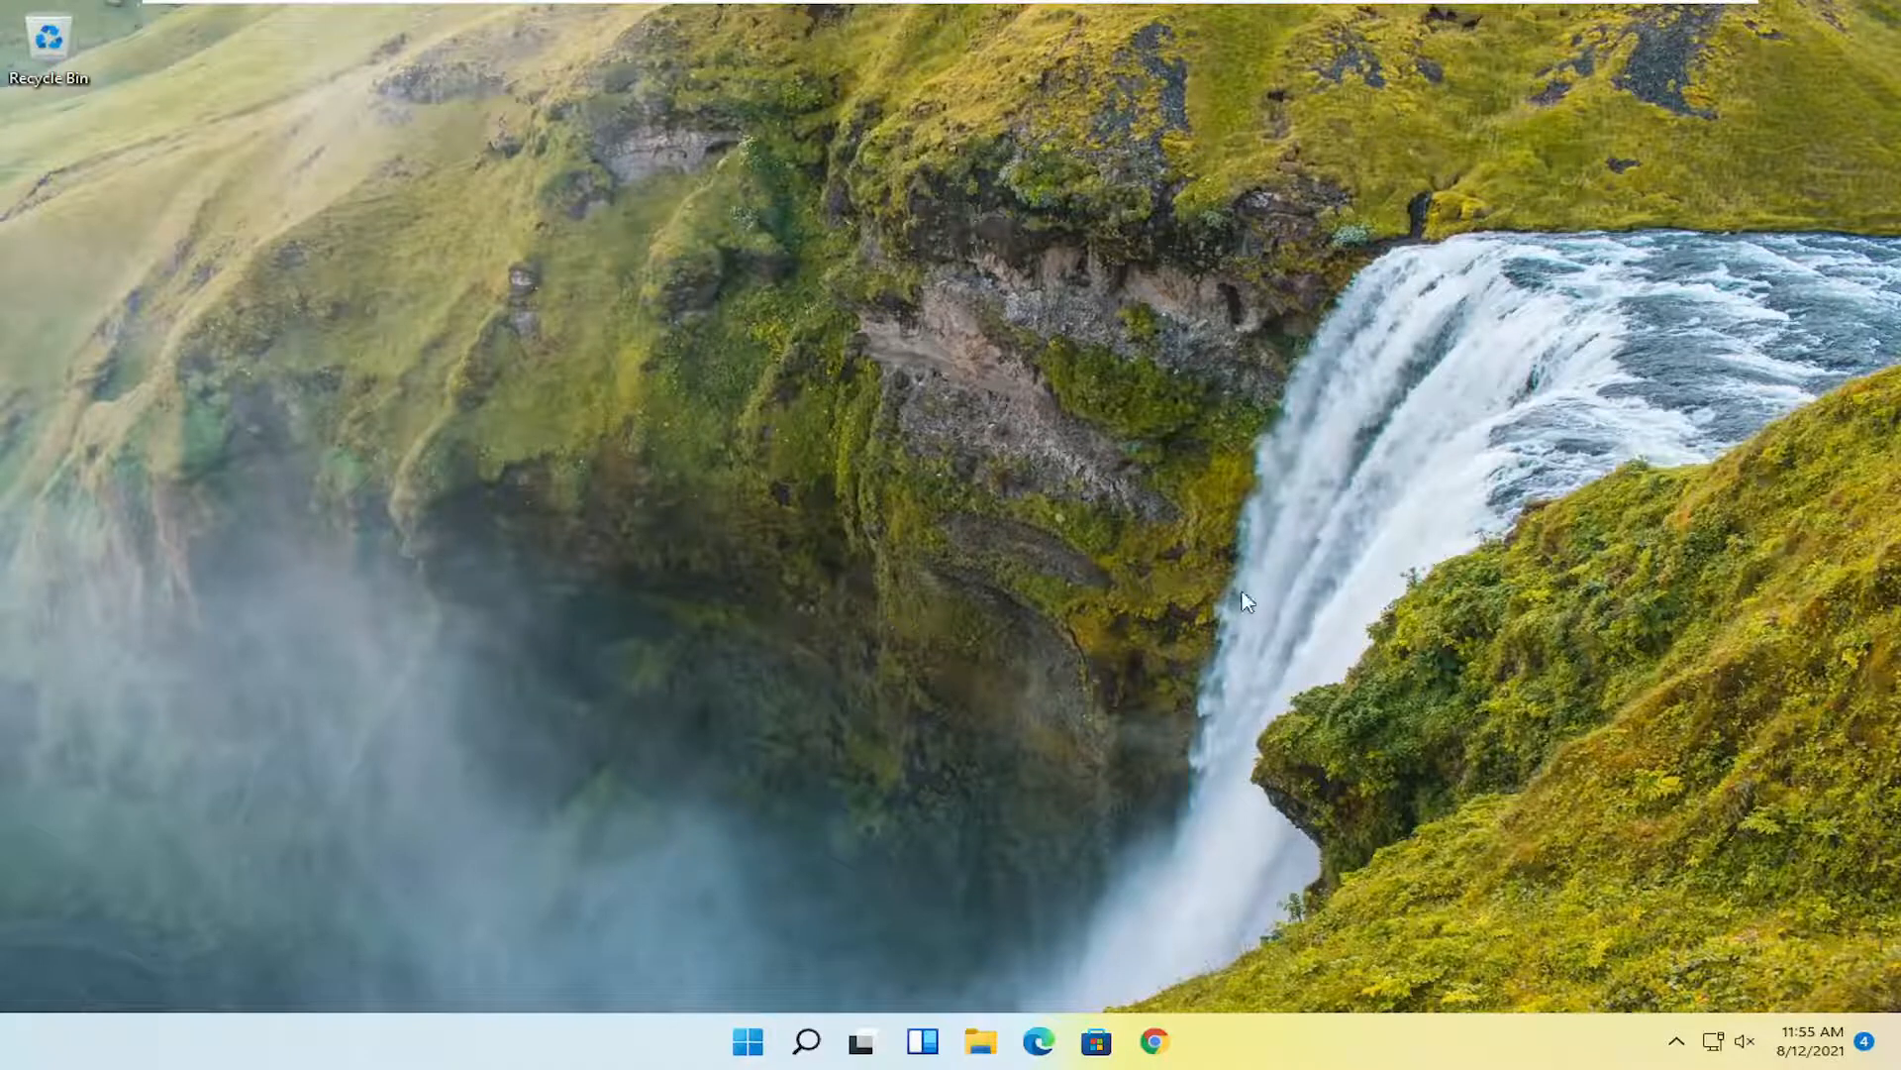
- Launch Google Chrome from the Windows 11 taskbar
click(1157, 1040)
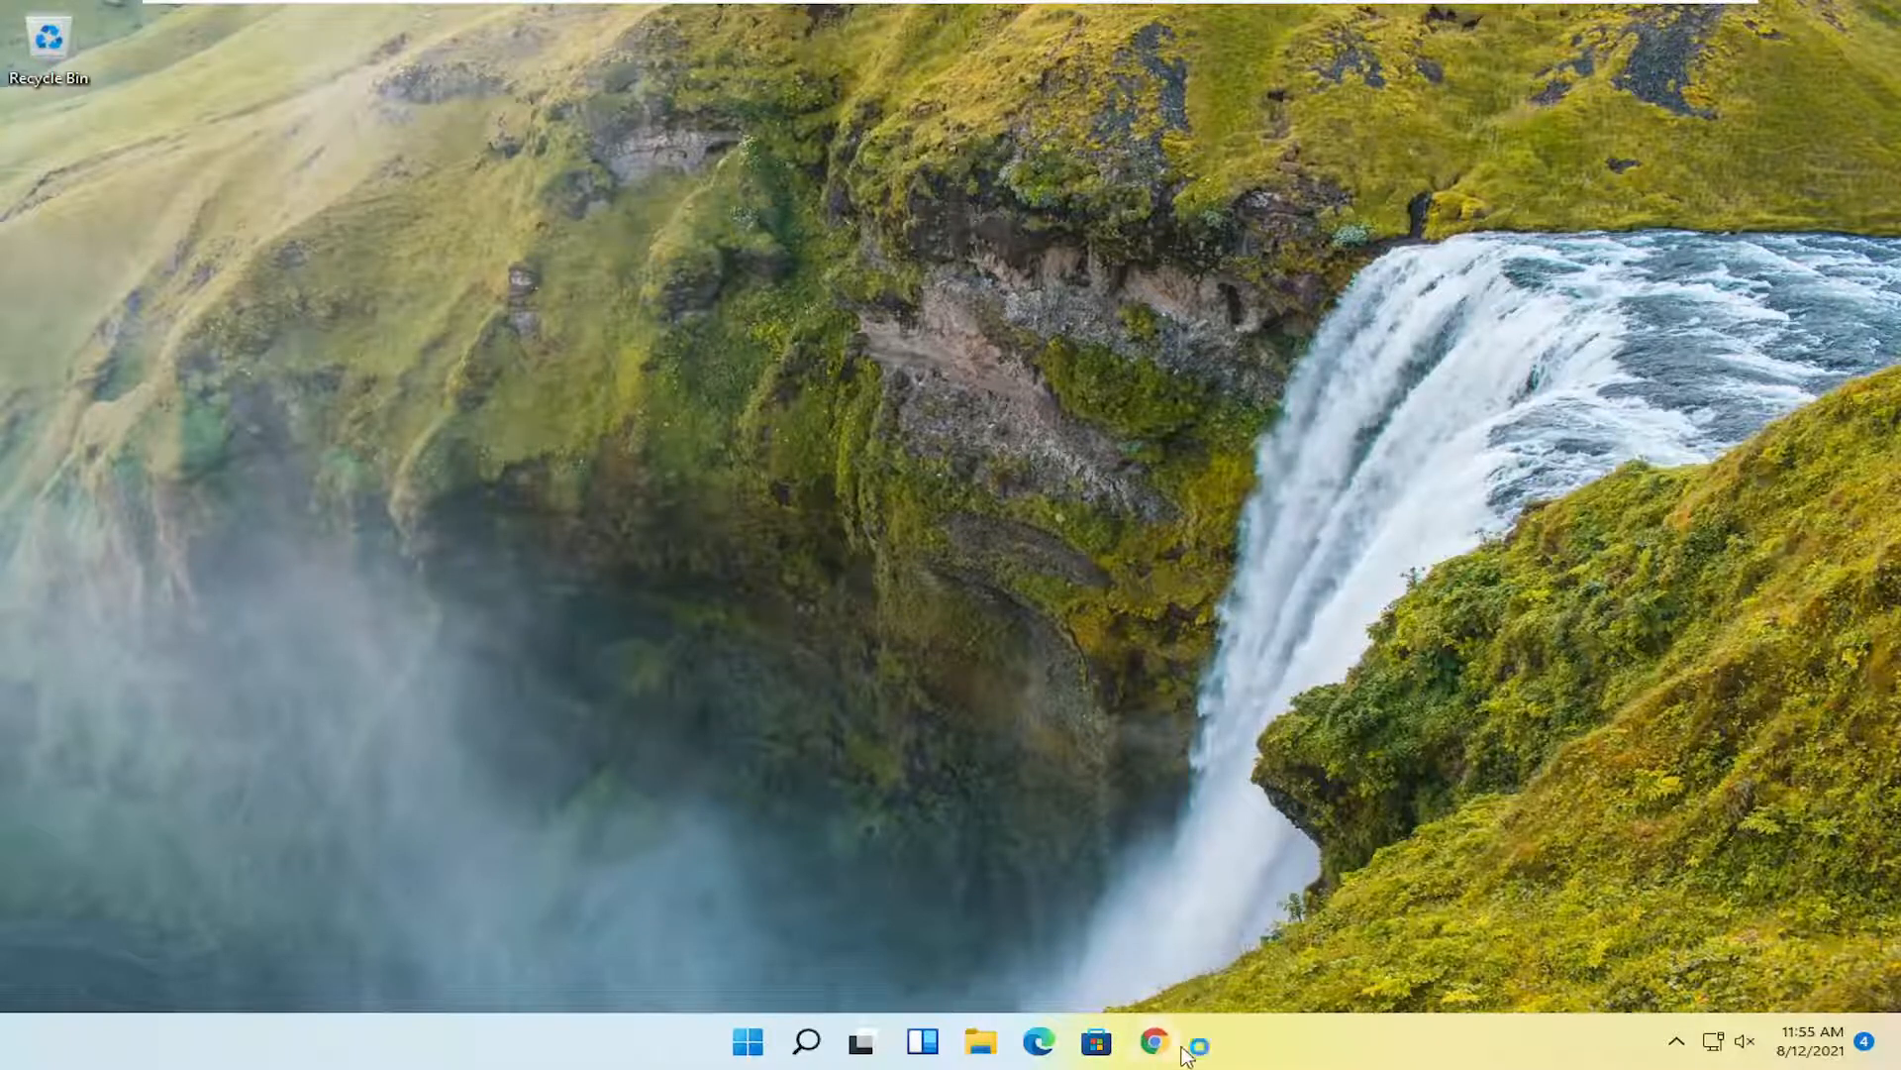
- Search Google for 'directx end user runtime web installer'
click(1149, 1035)
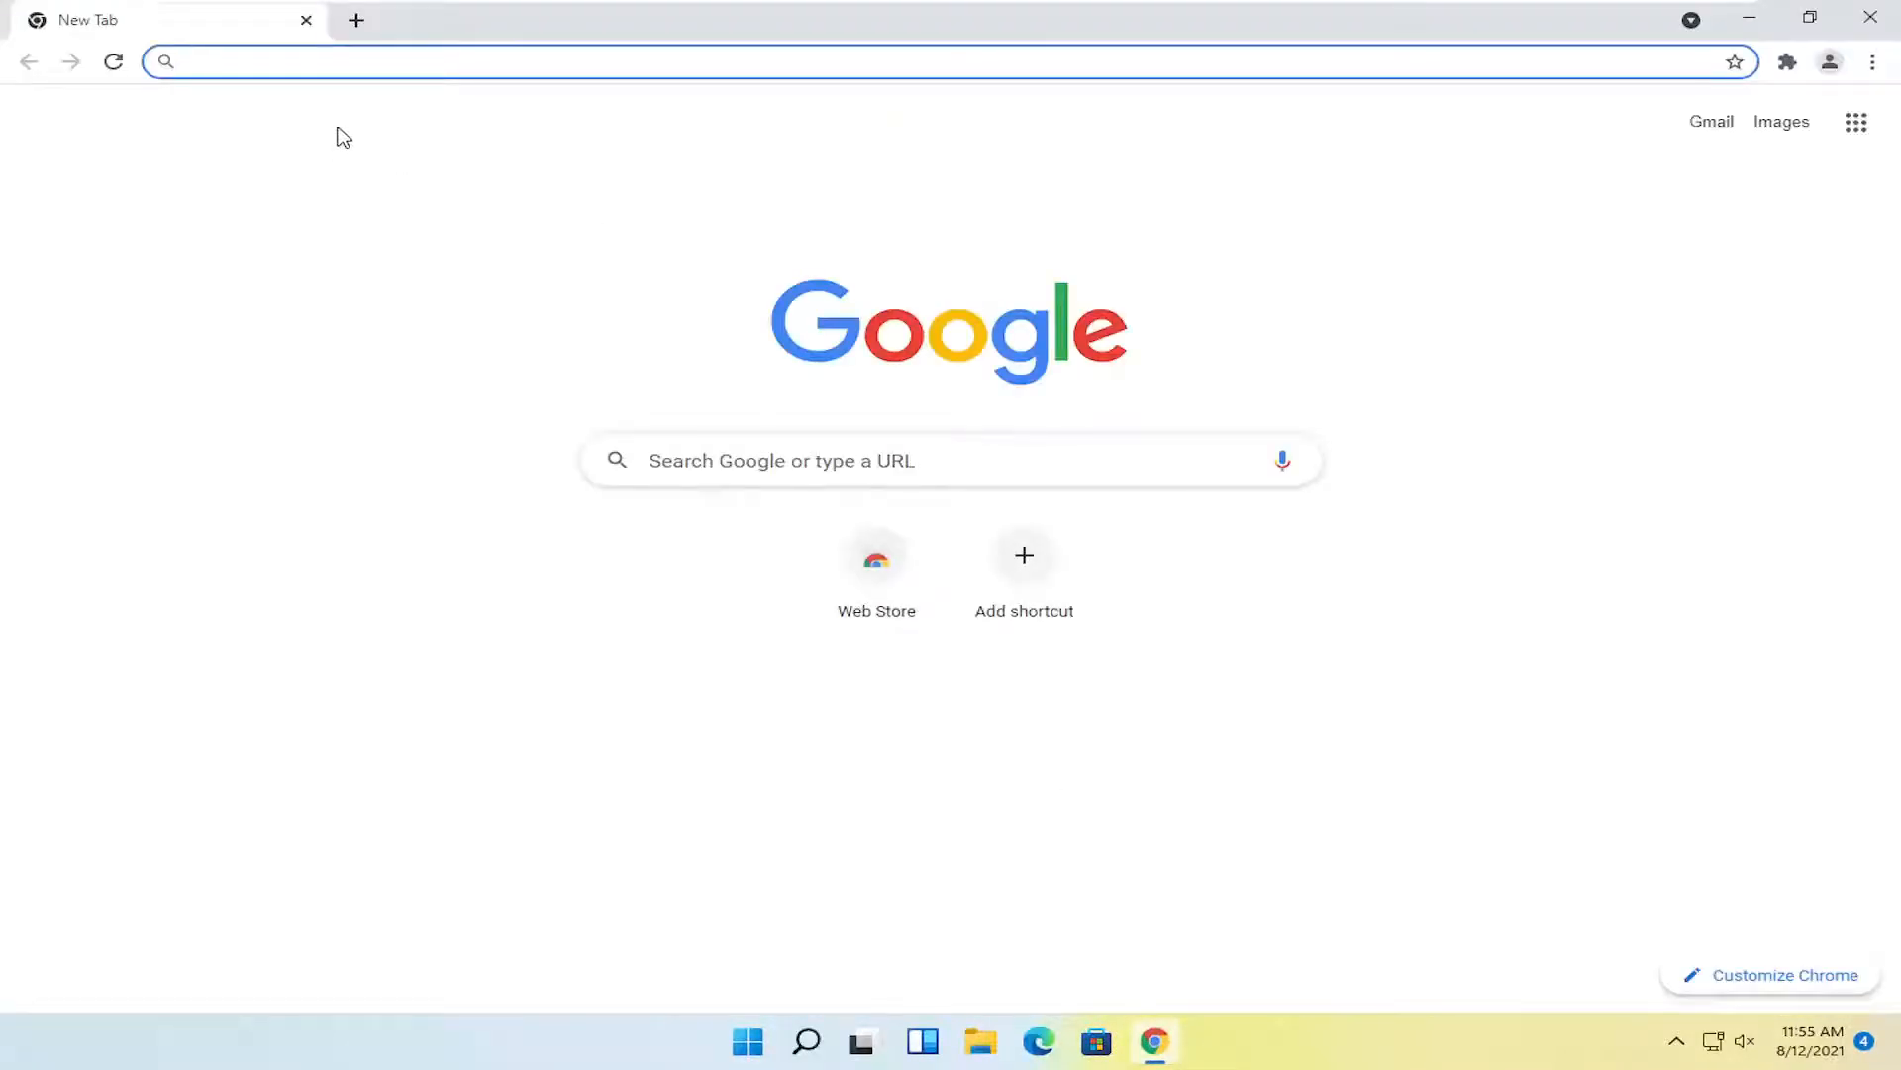
text(directx end use)
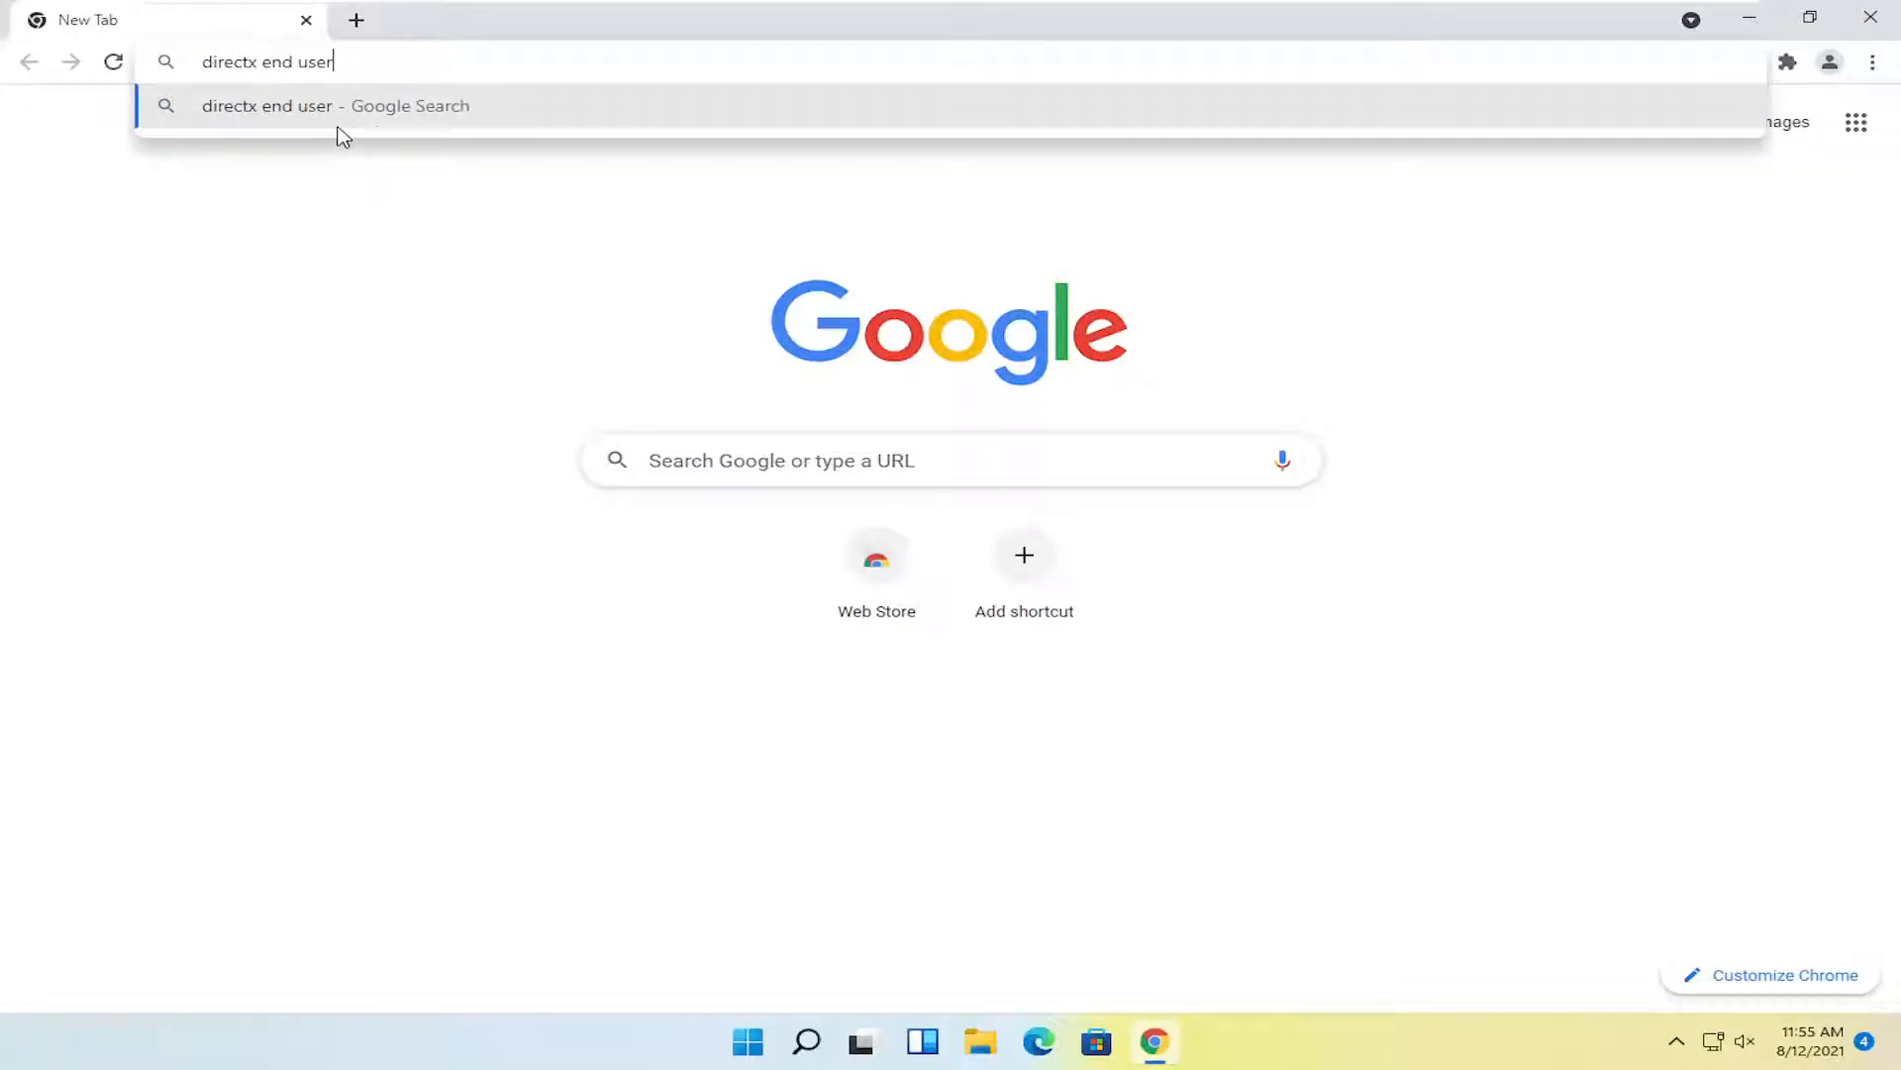
text(runtime w)
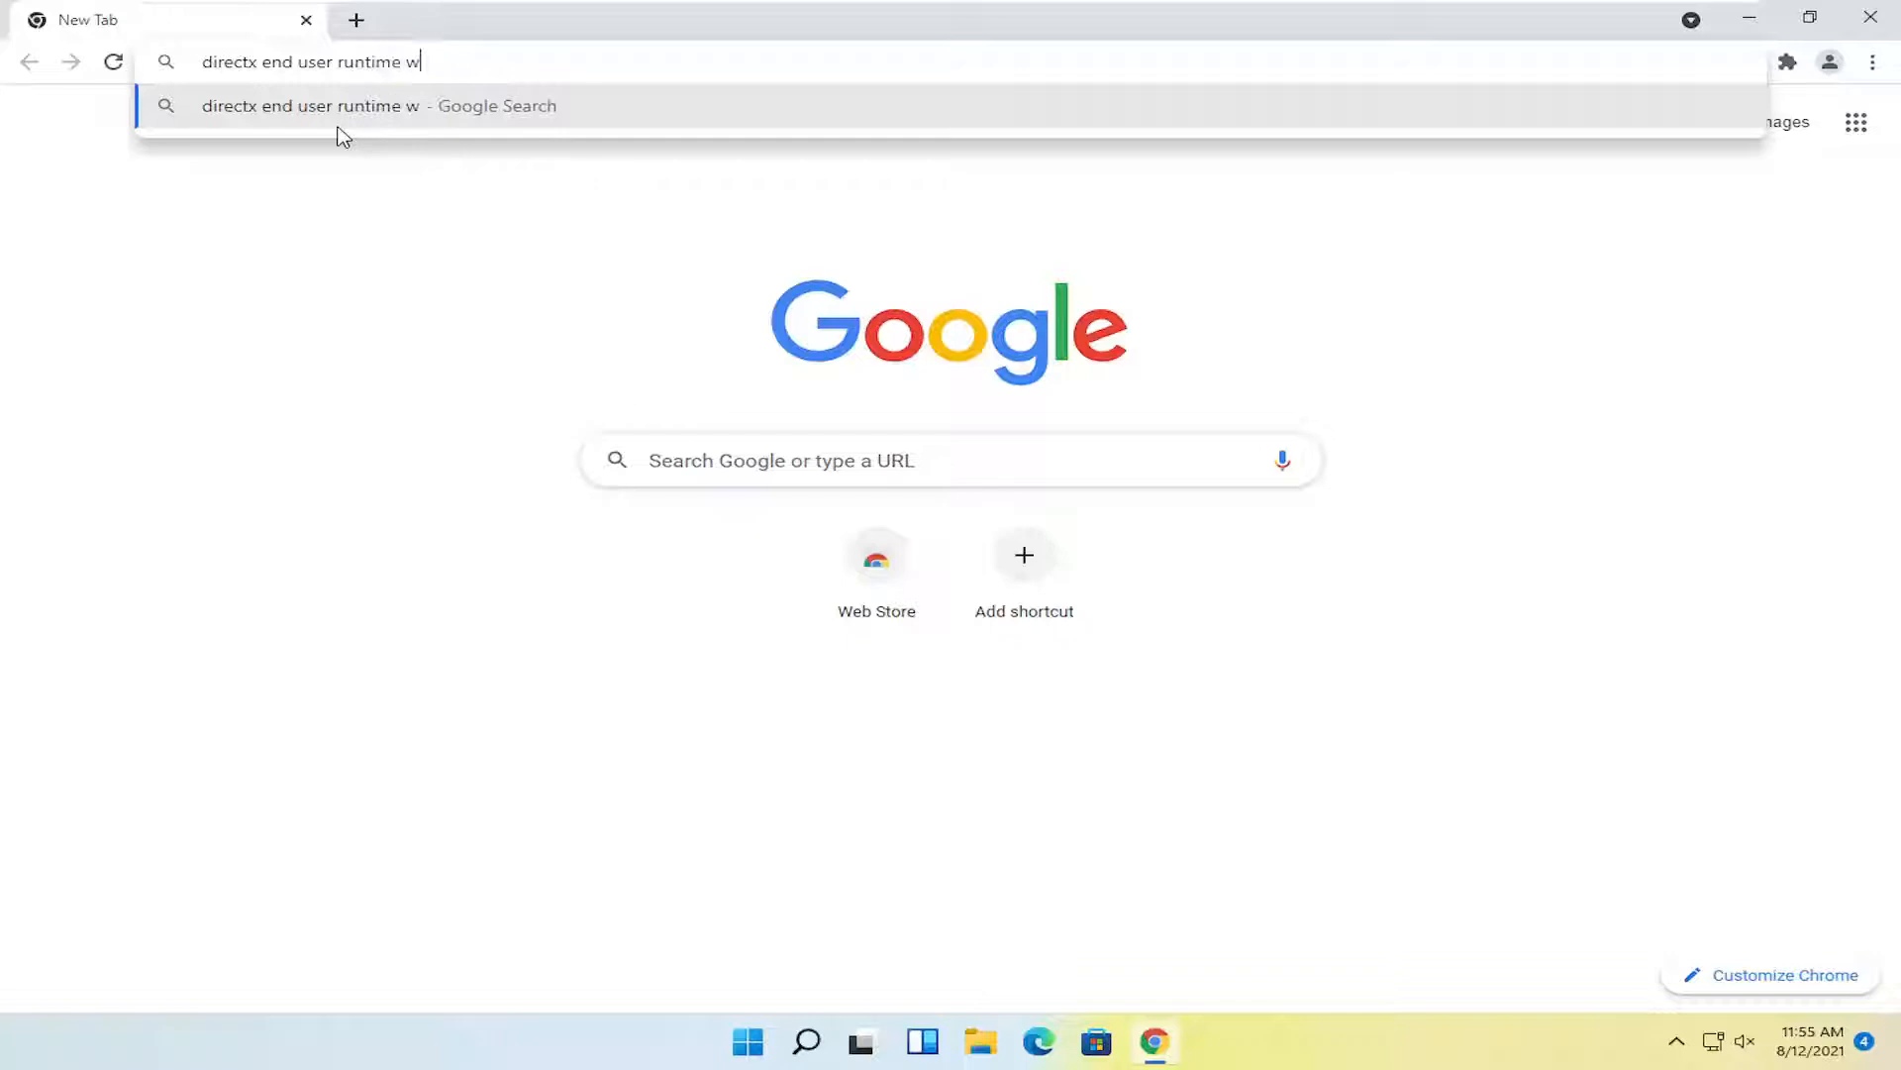
key(Enter)
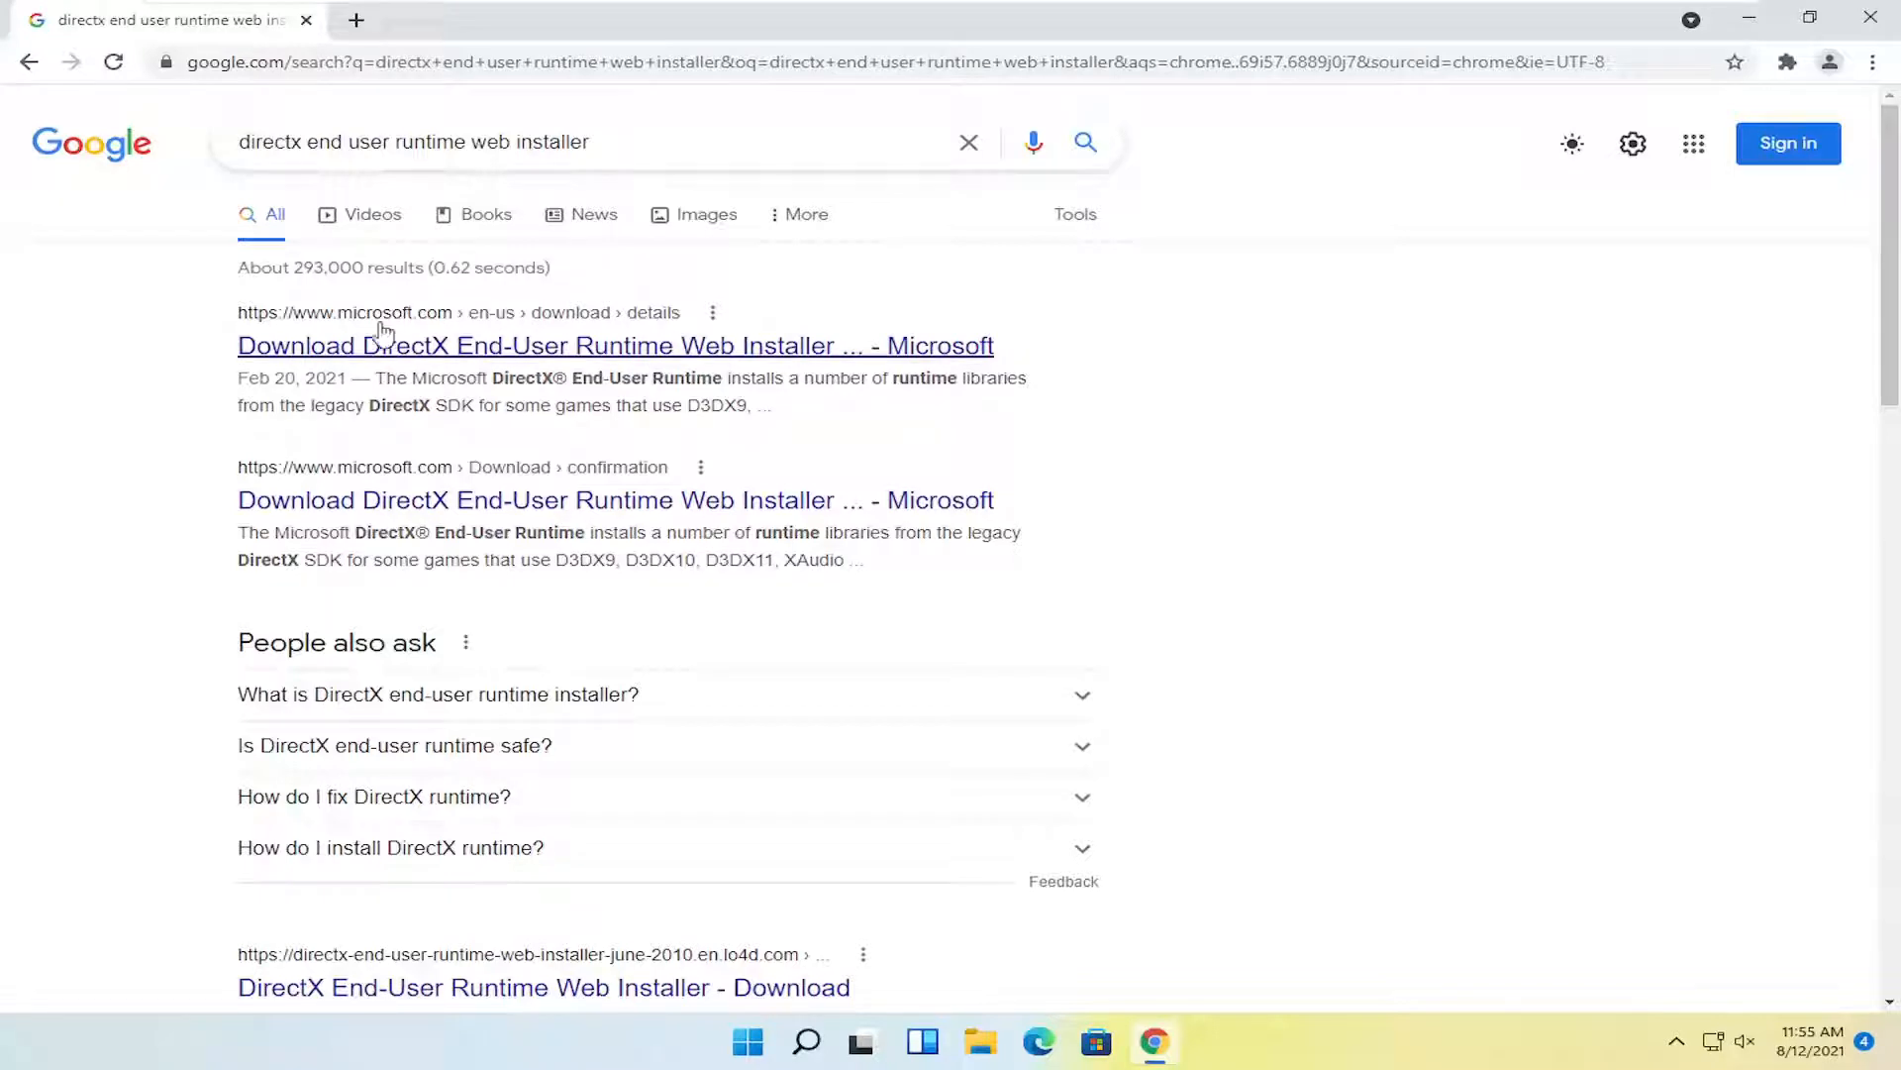
mouse_move(684, 360)
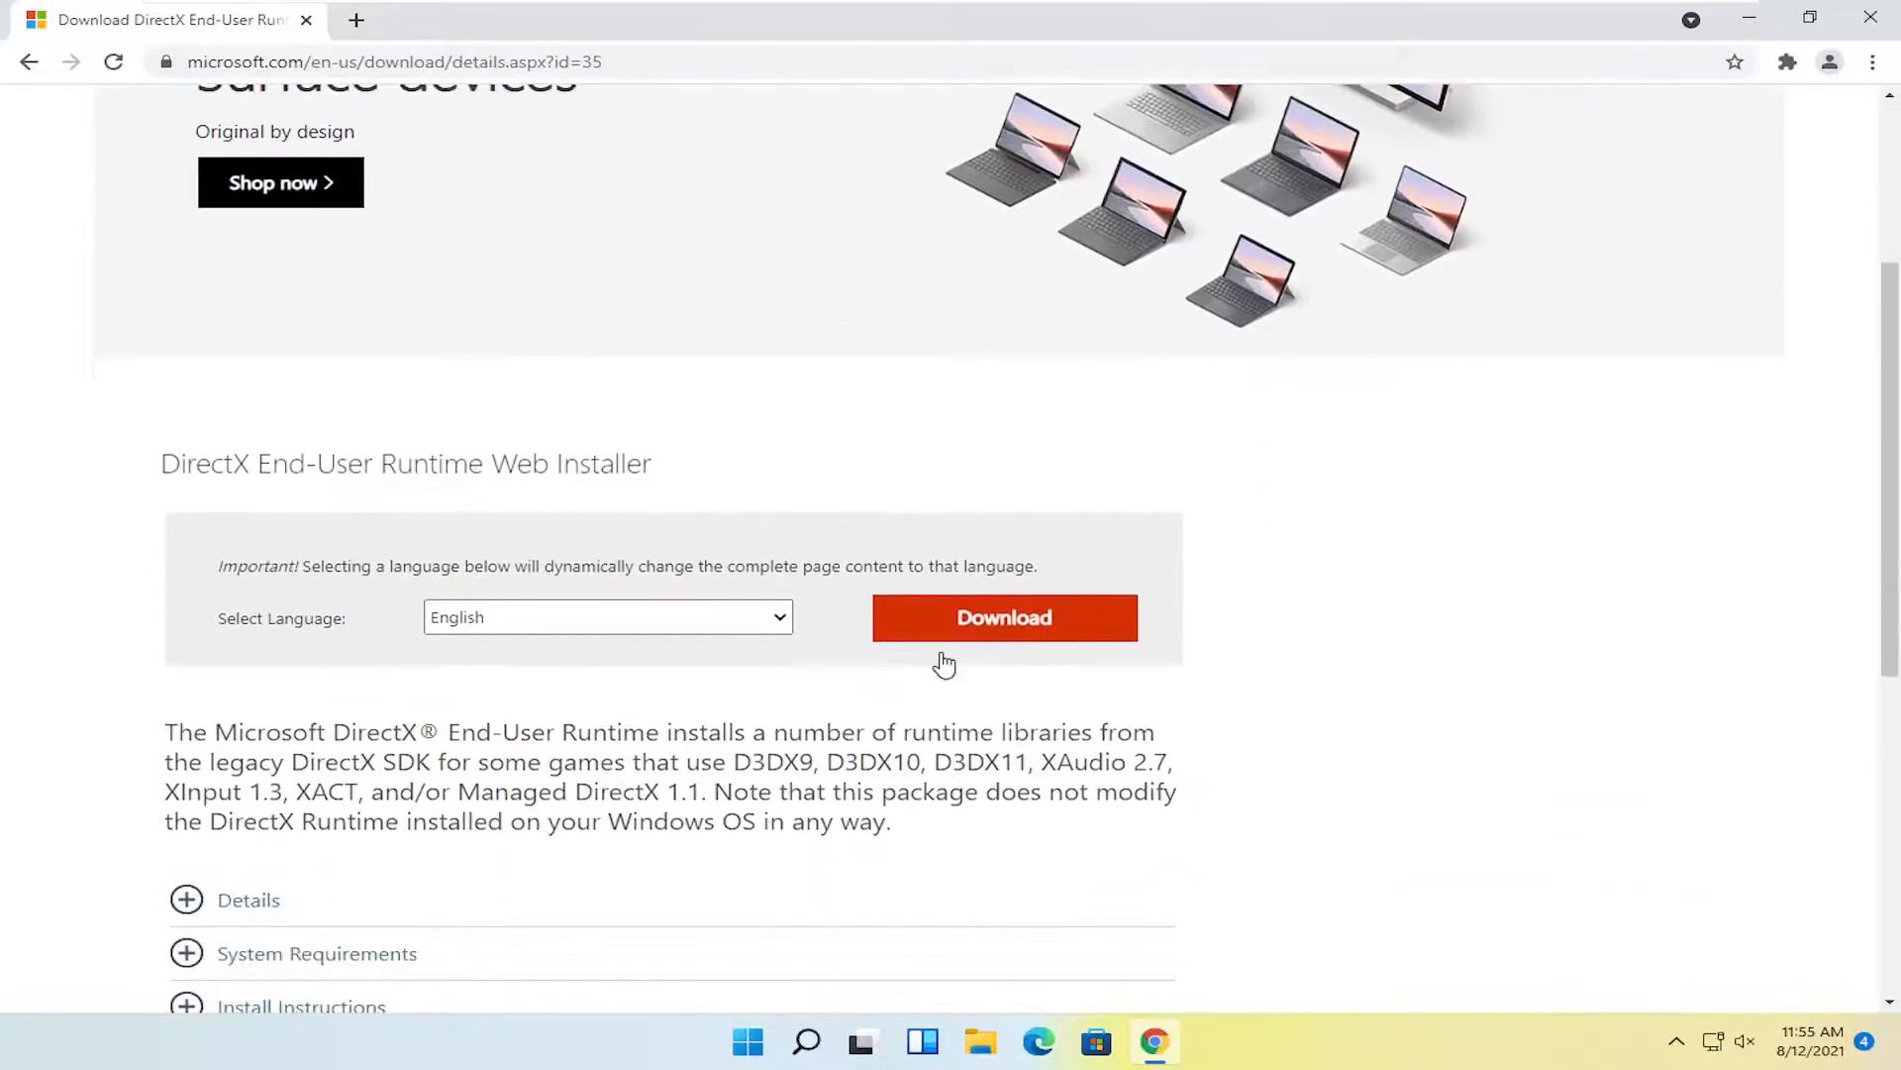
- Download the DirectX web installer from Microsoft and run dxwebsetup.exe
click(1004, 617)
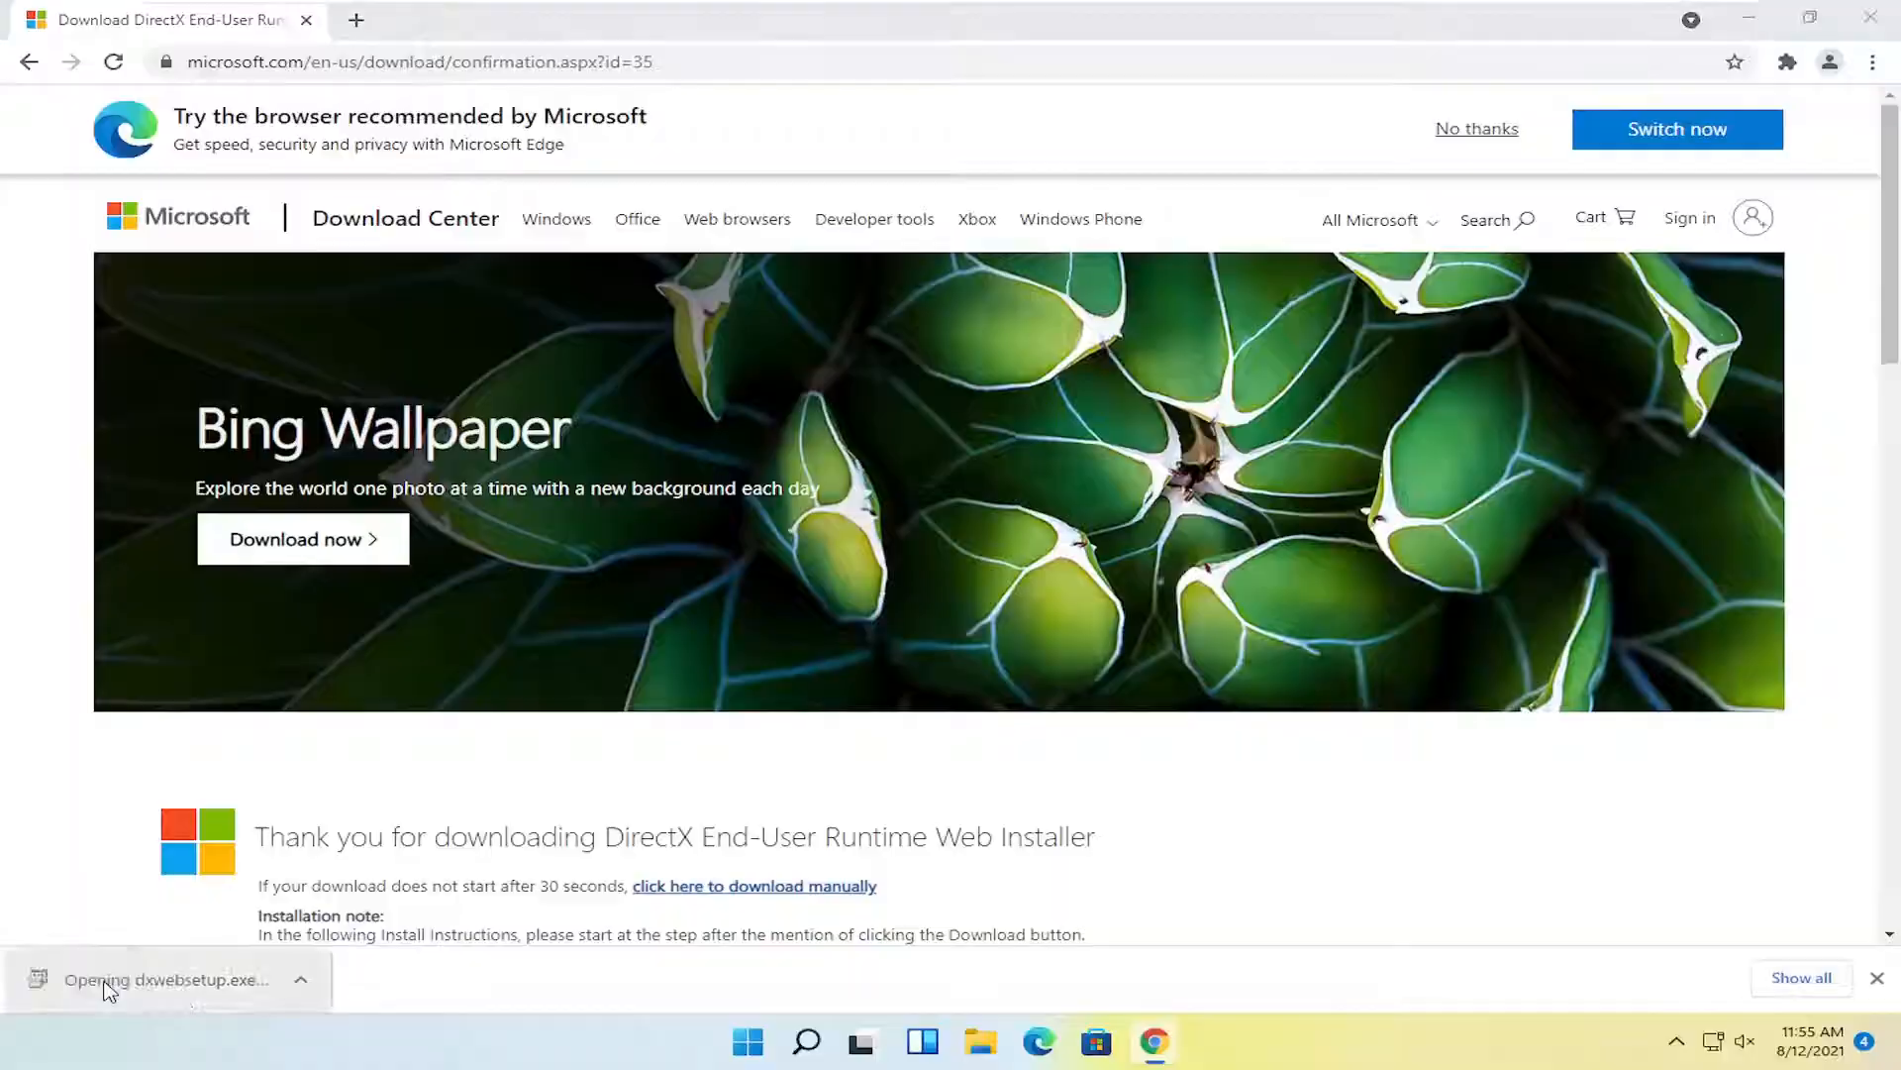
click(162, 978)
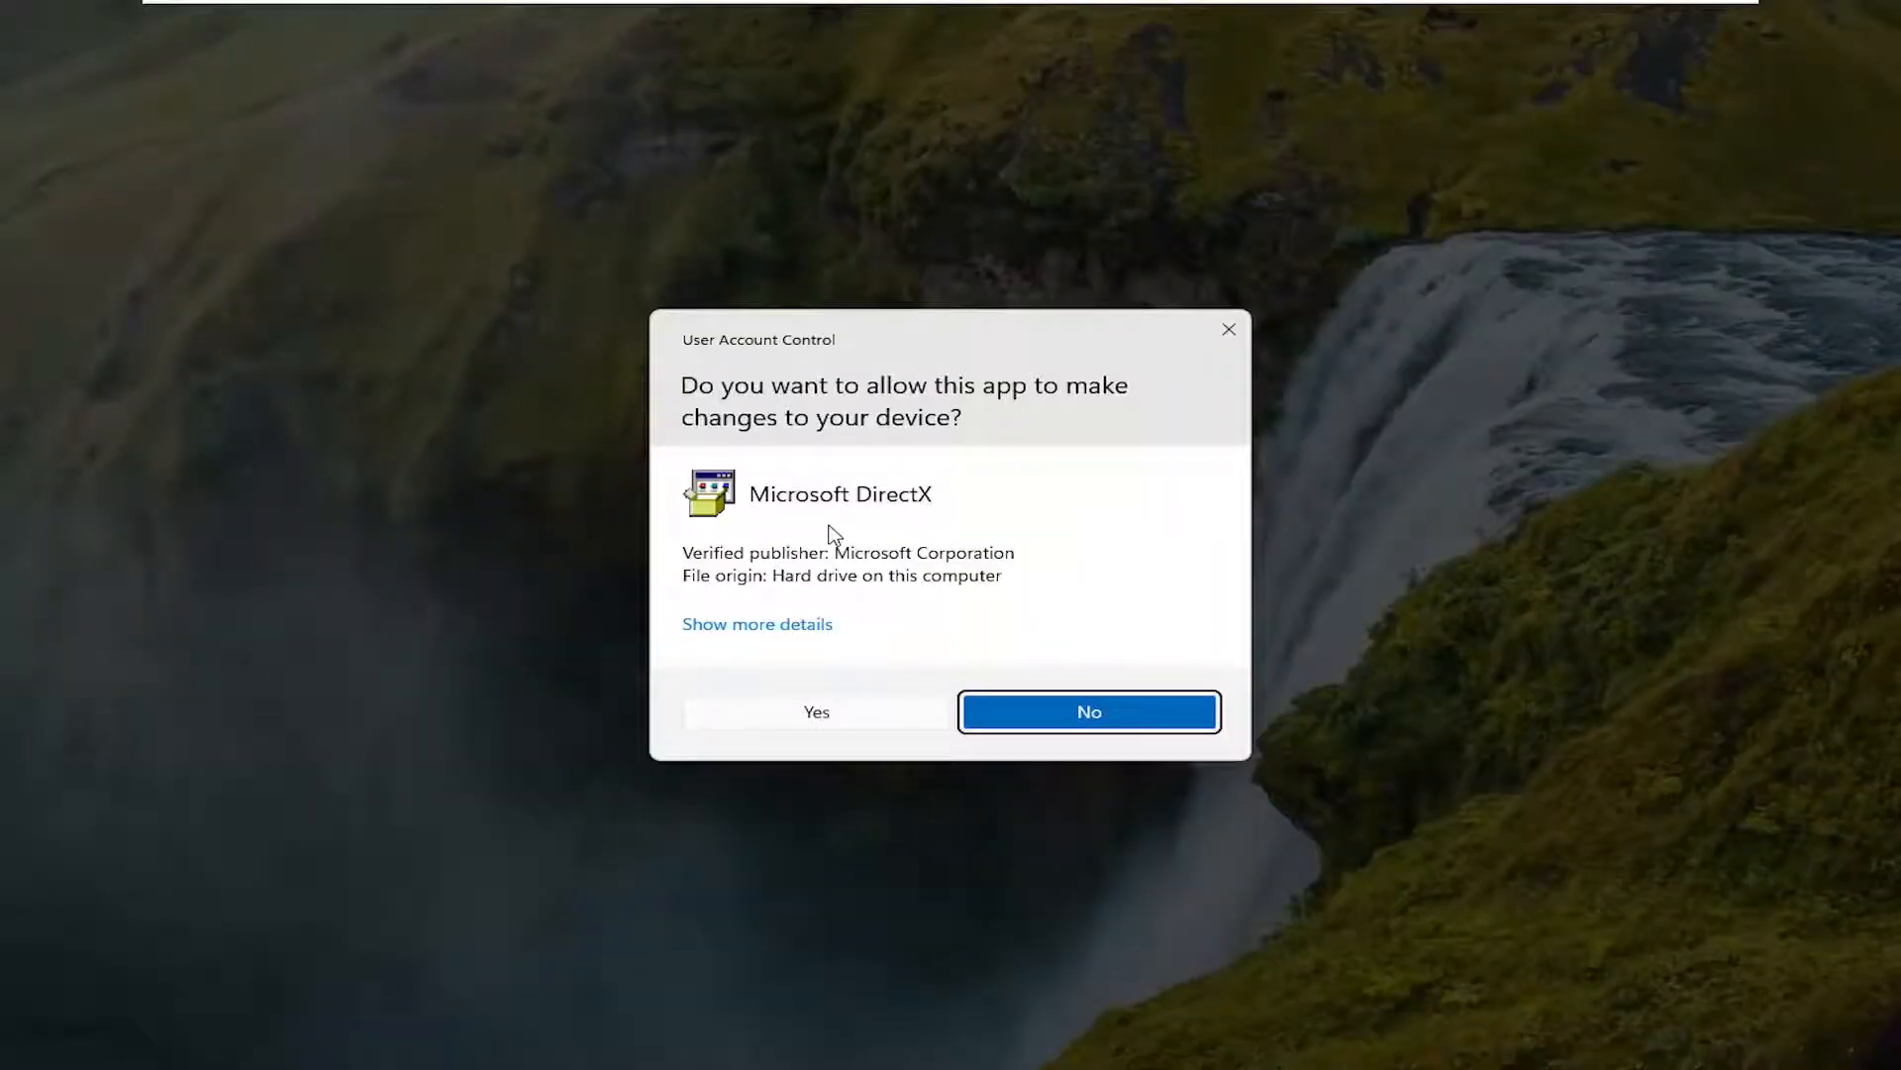
- Allow the UAC prompt, accept the license, decline the Bing Bar, and proceed to component install
click(1089, 711)
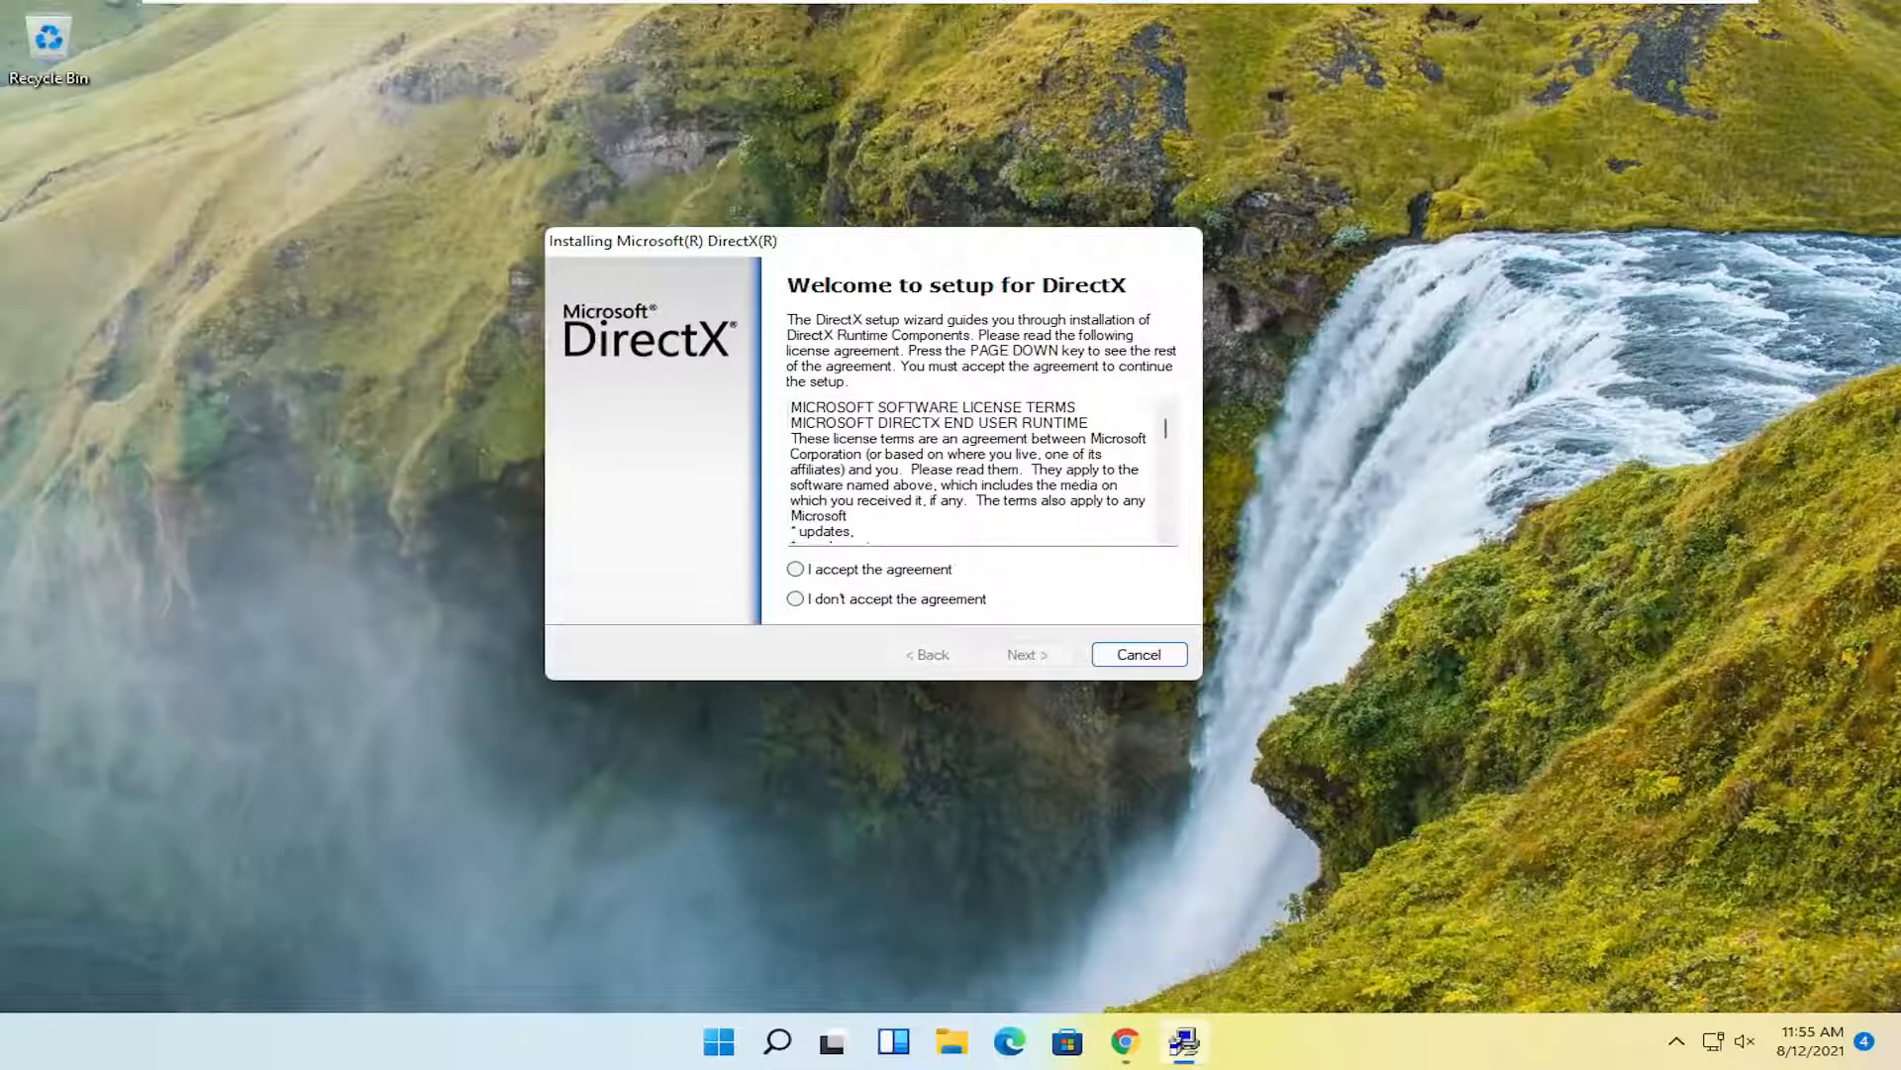
click(796, 571)
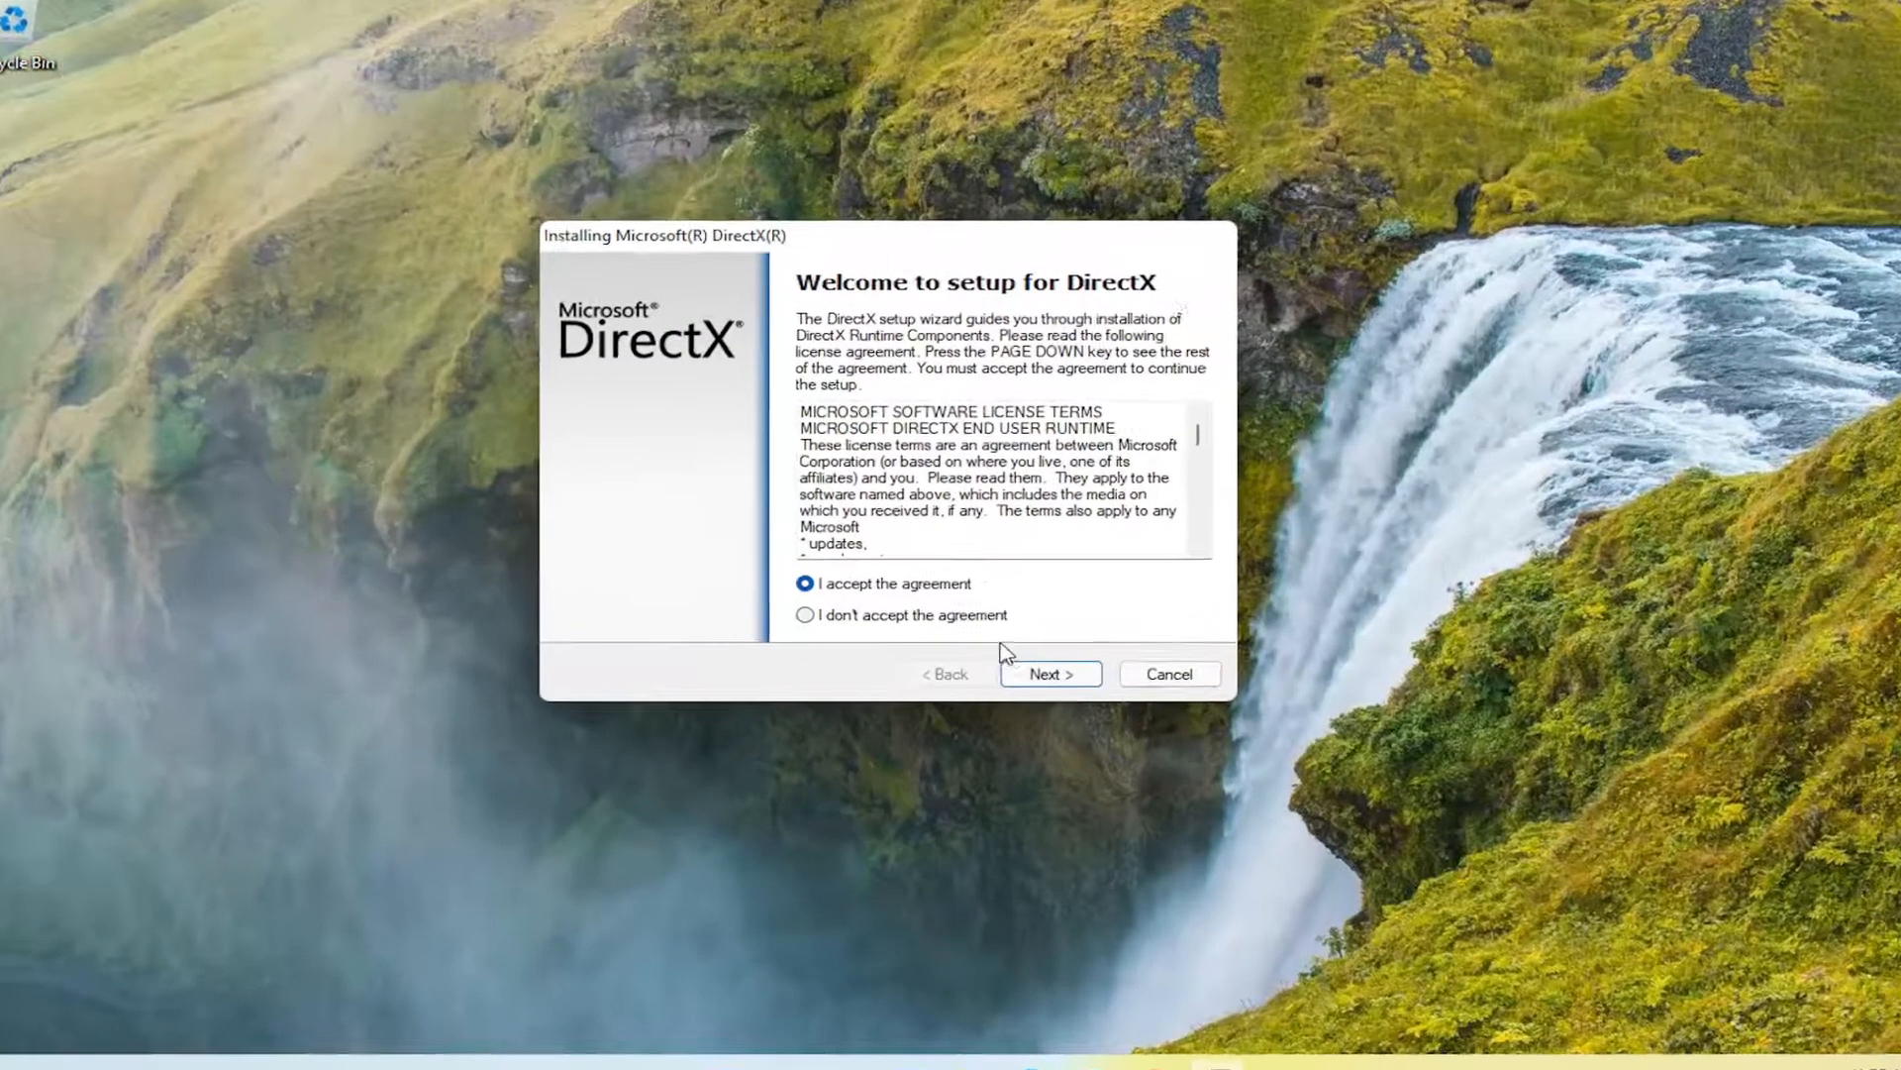
click(1050, 674)
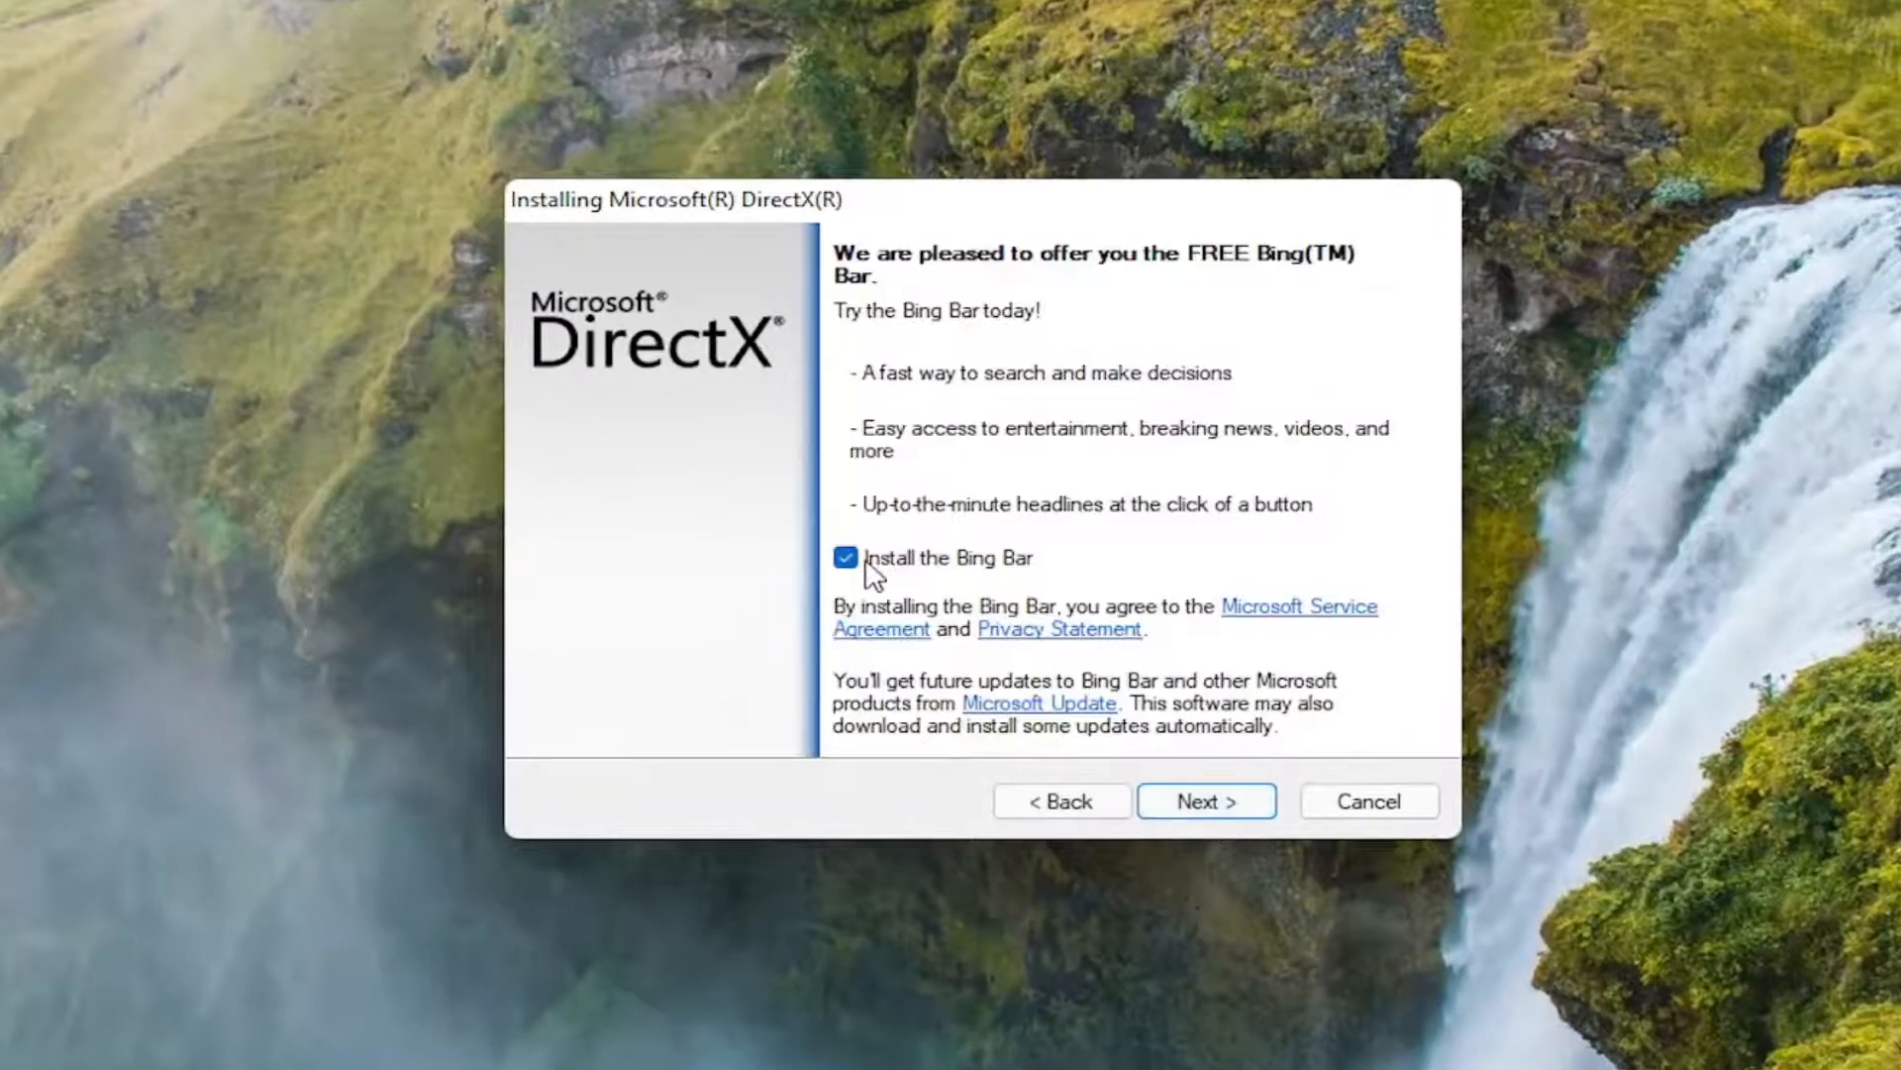
click(846, 558)
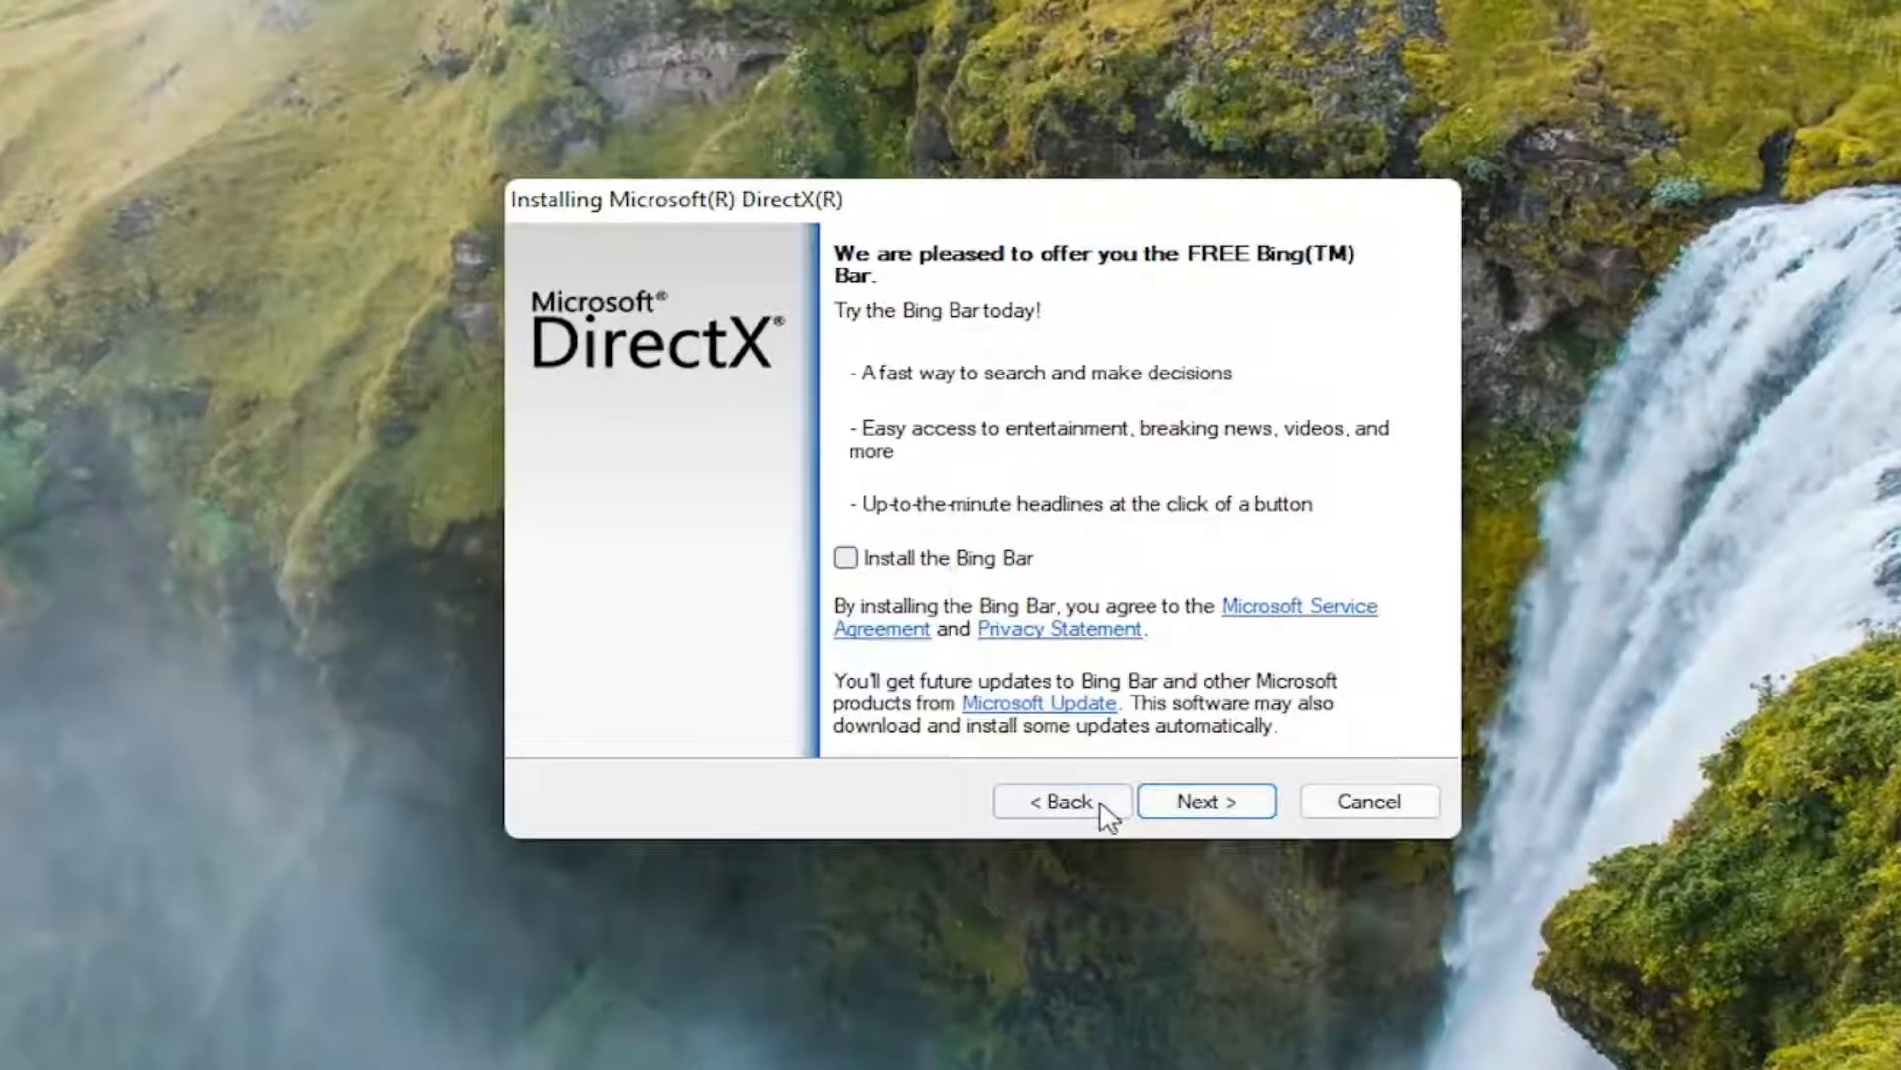
click(1207, 800)
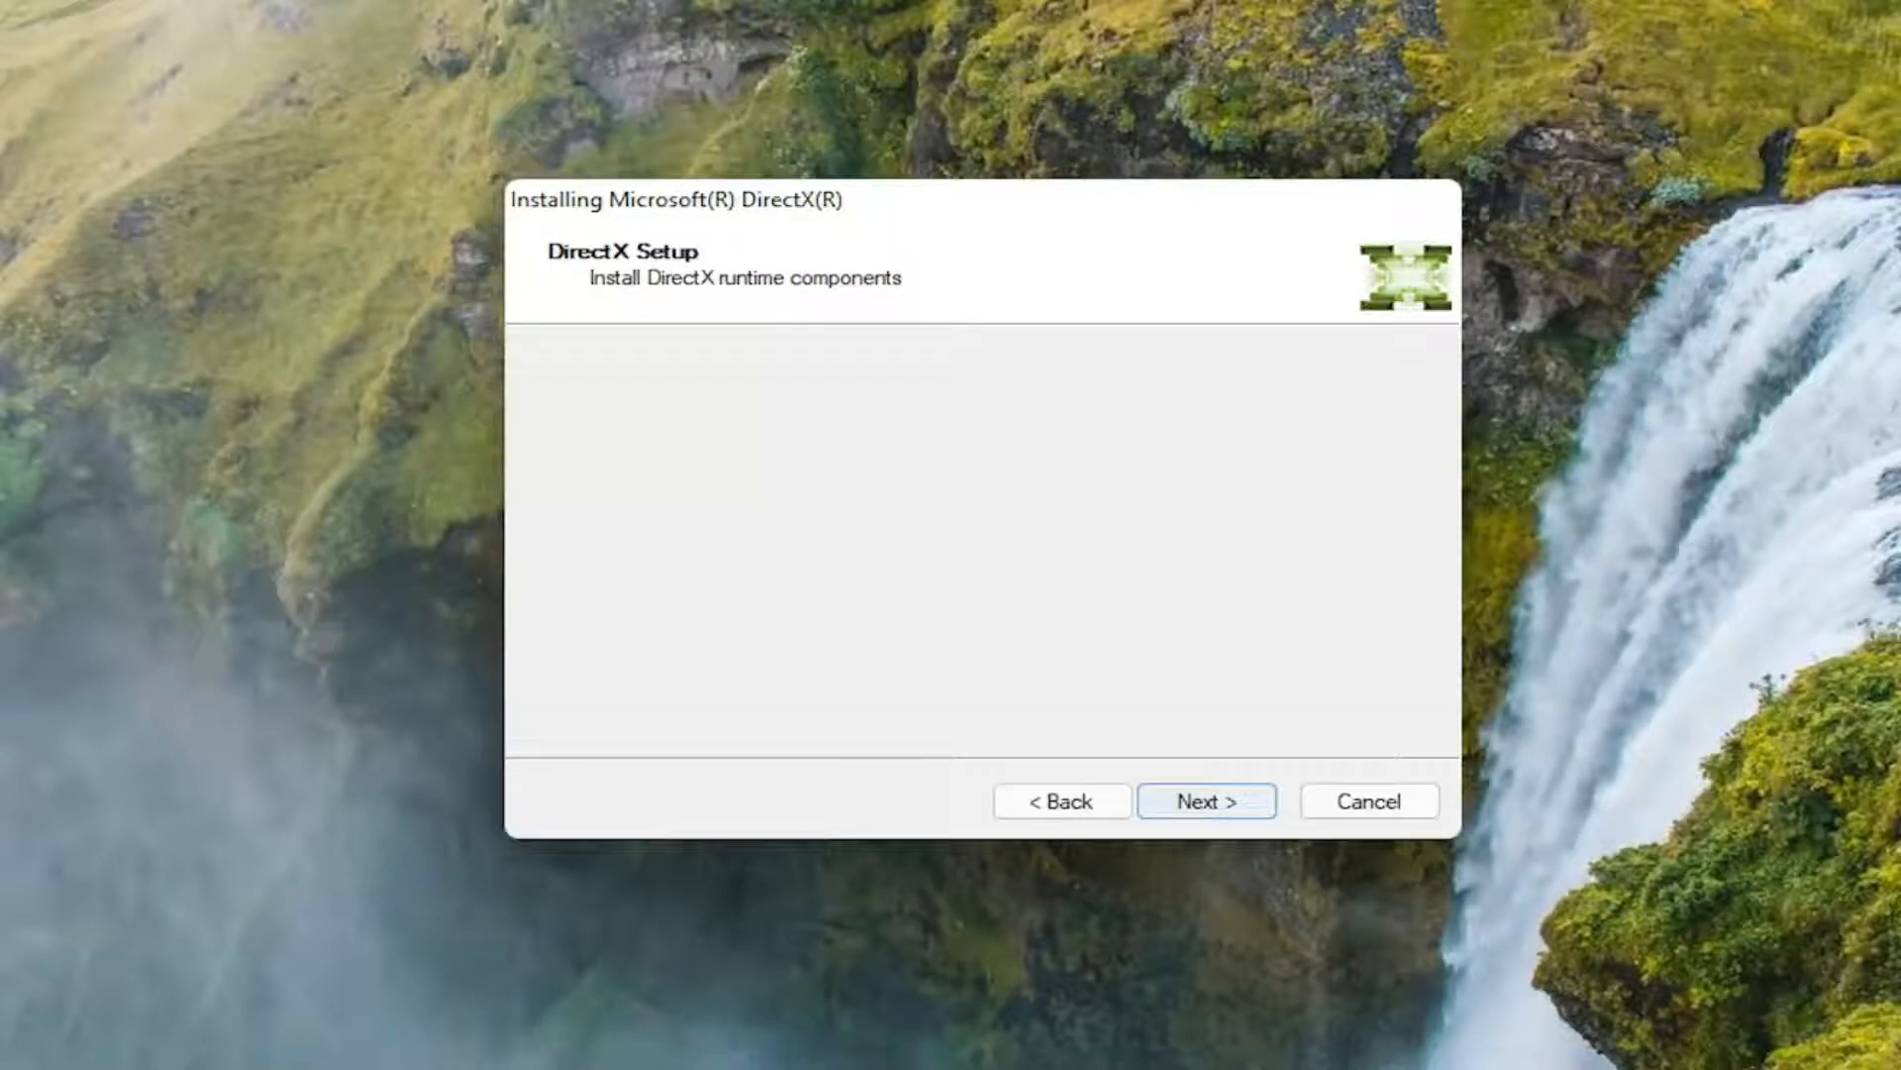
click(1206, 800)
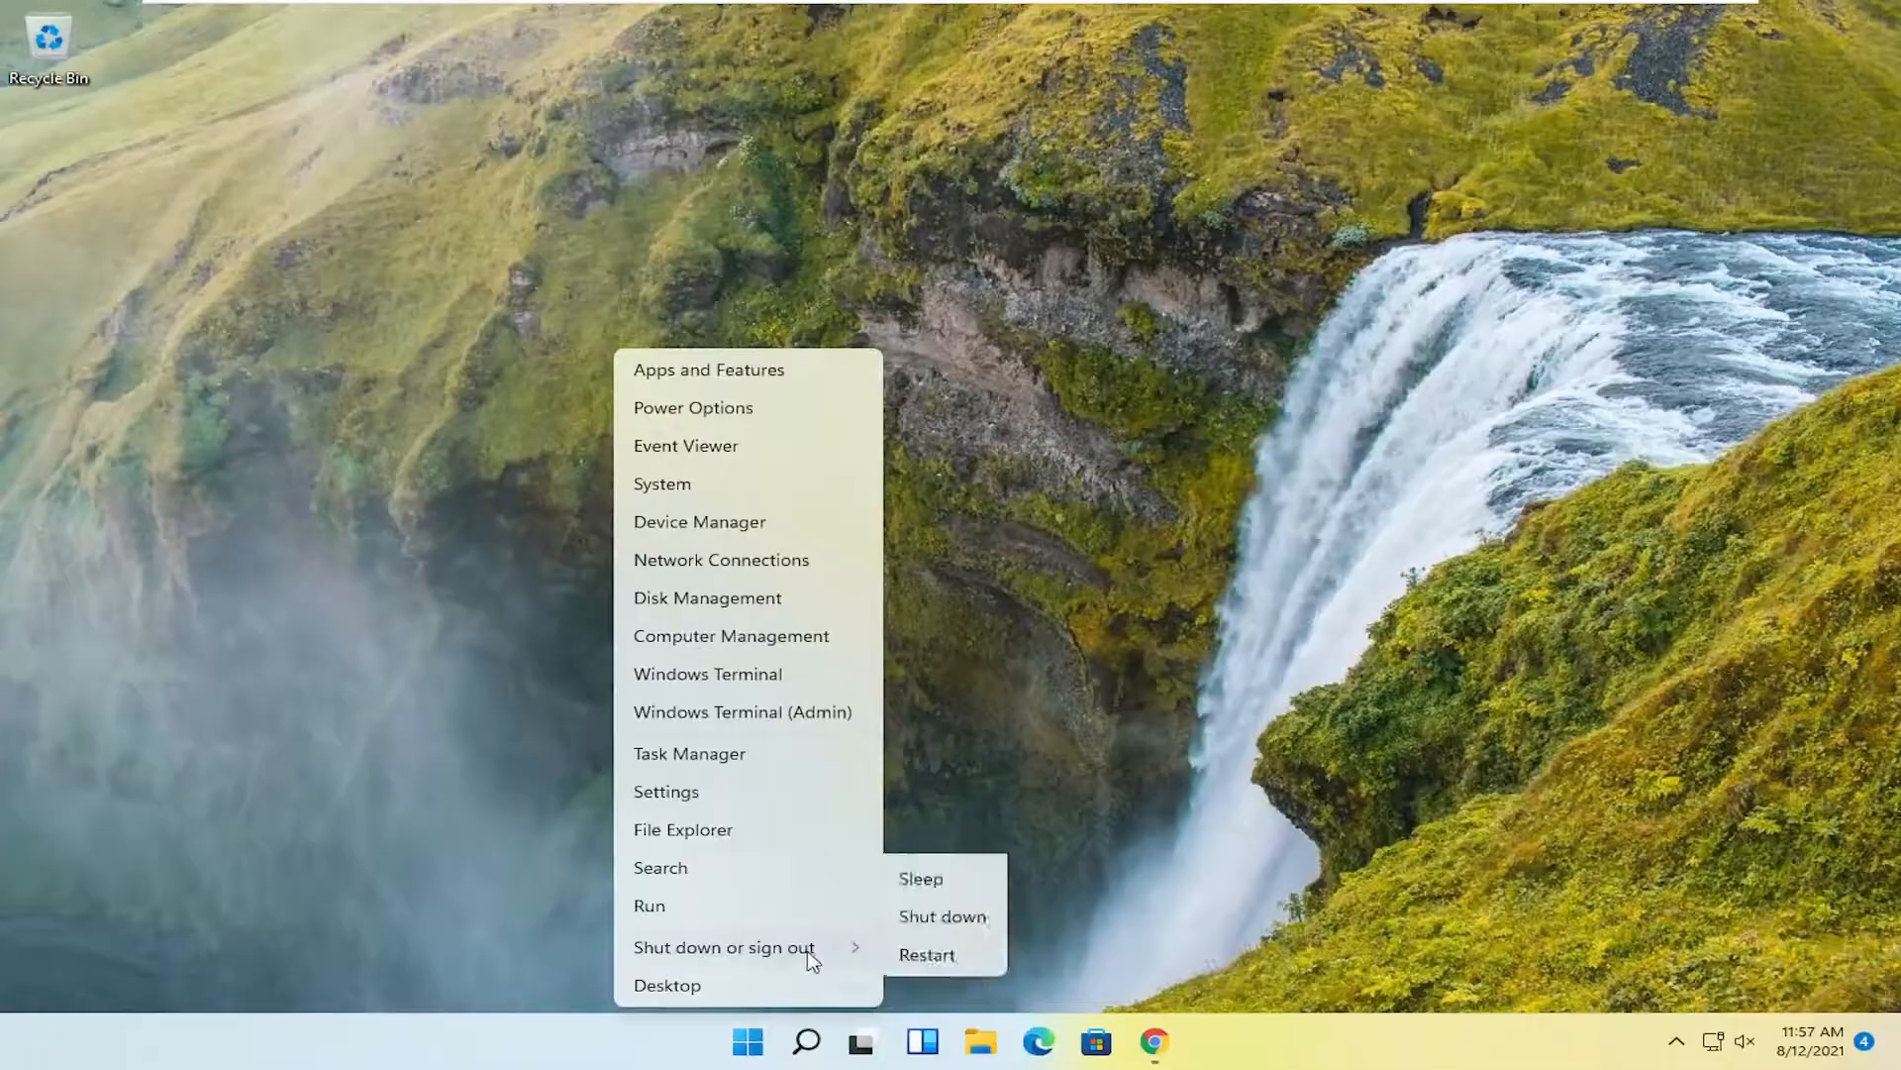
- Restart the PC from the Start menu's shut down options
click(926, 955)
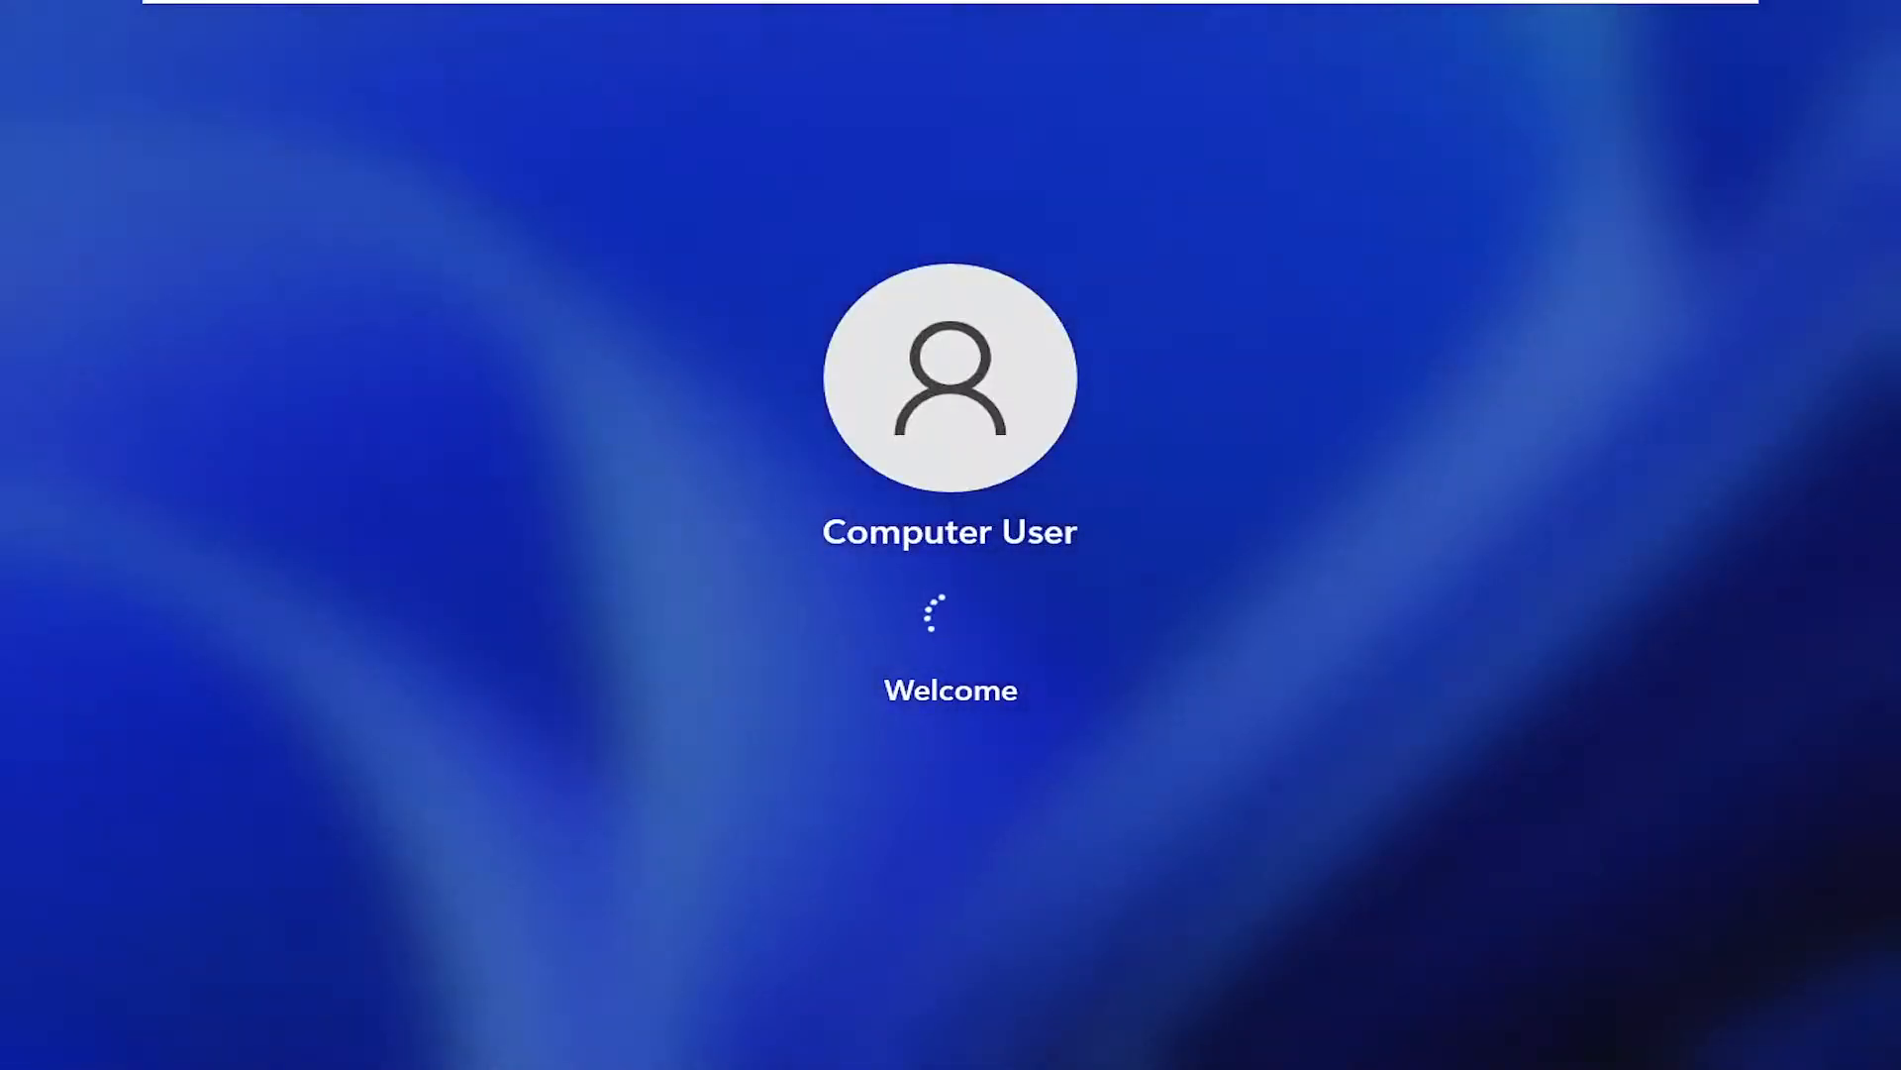